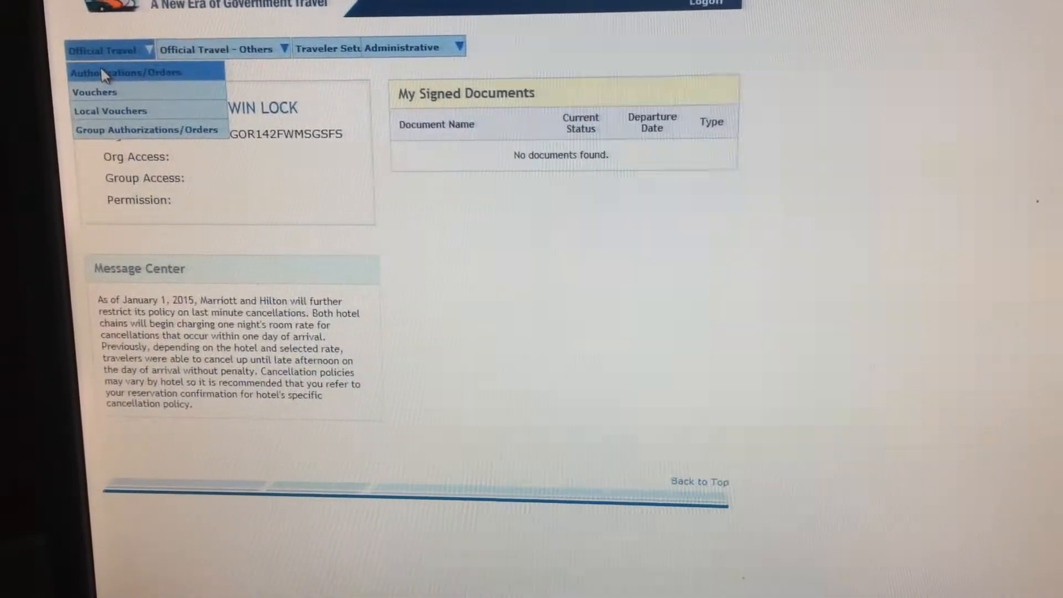
Choose Authorizations/Orders from Official Travel to start a new authorization.
left_click(127, 72)
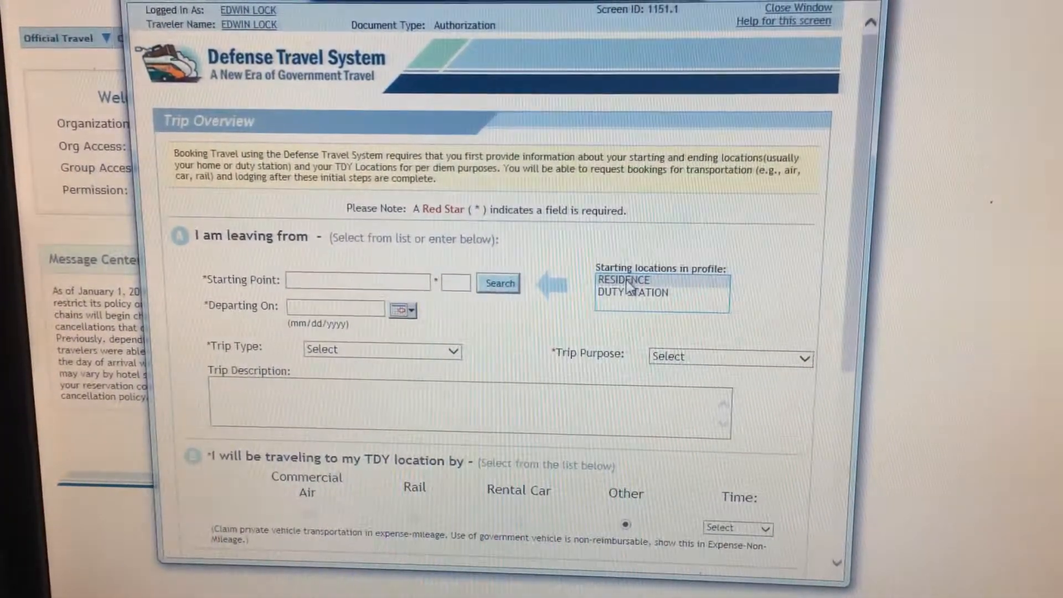
Start from residence on 05/15/2015 and add the Gleneden Beach TDY location by zip 97388.
left_click(623, 280)
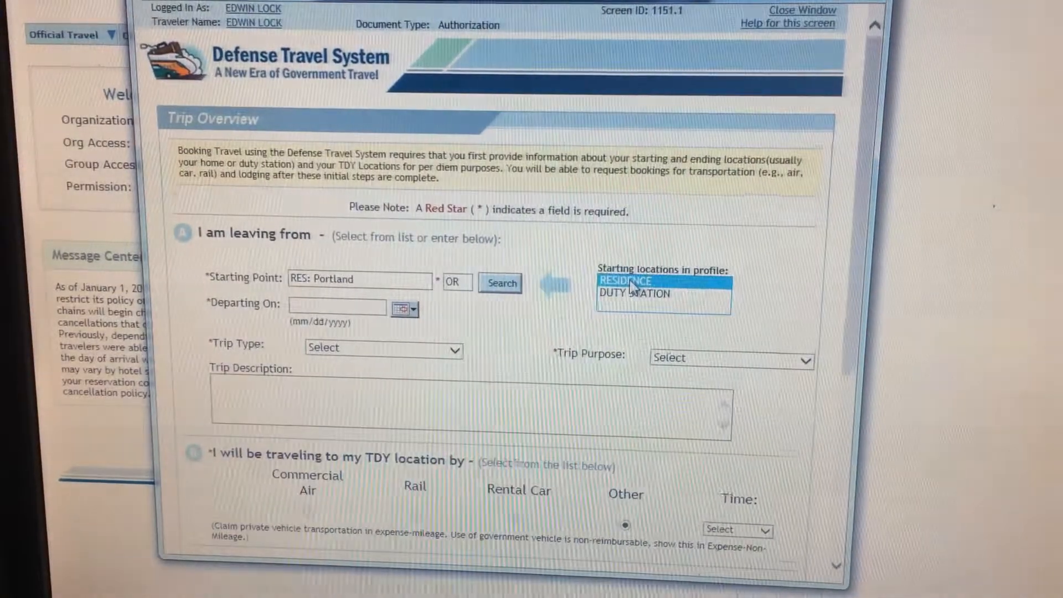
left_click(400, 308)
type("YELLOW RIBBON")
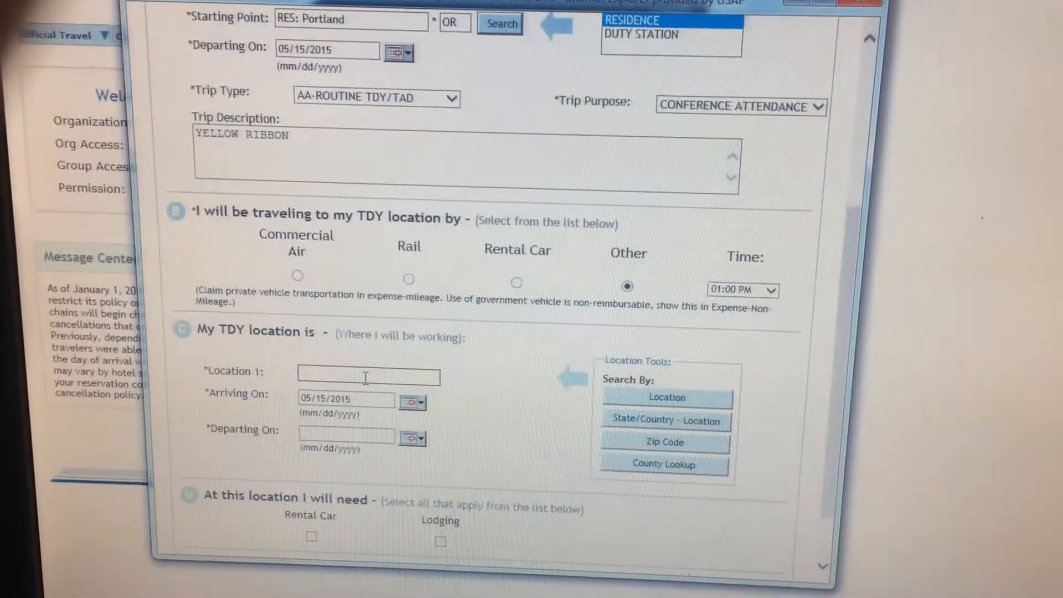
type("97388")
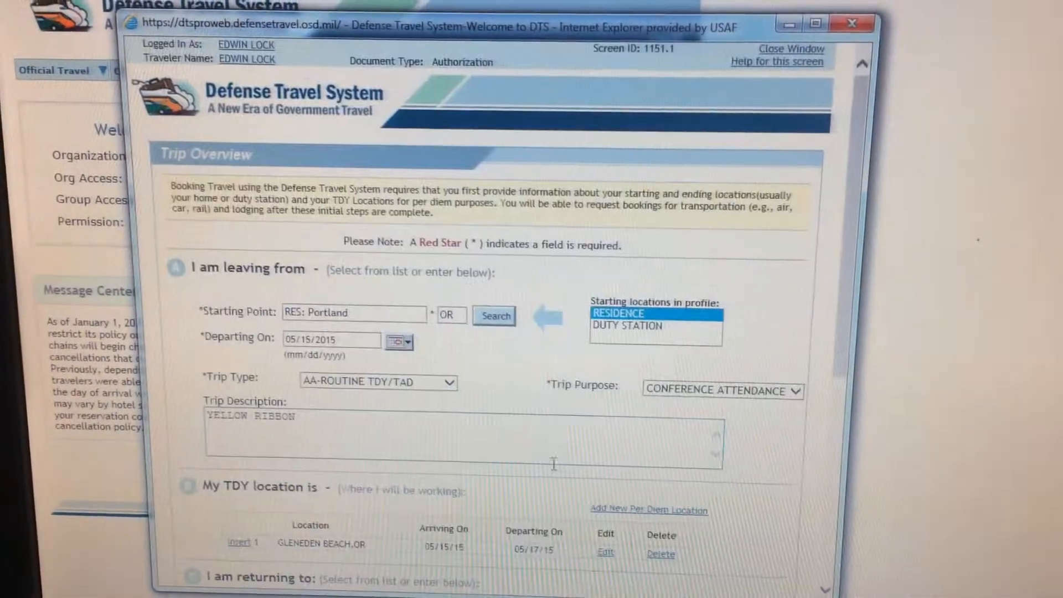
Calculate 97-mile mileage to zip 97388 with separate return-trip expense, then save per diem entitlements.
scroll("down", 3)
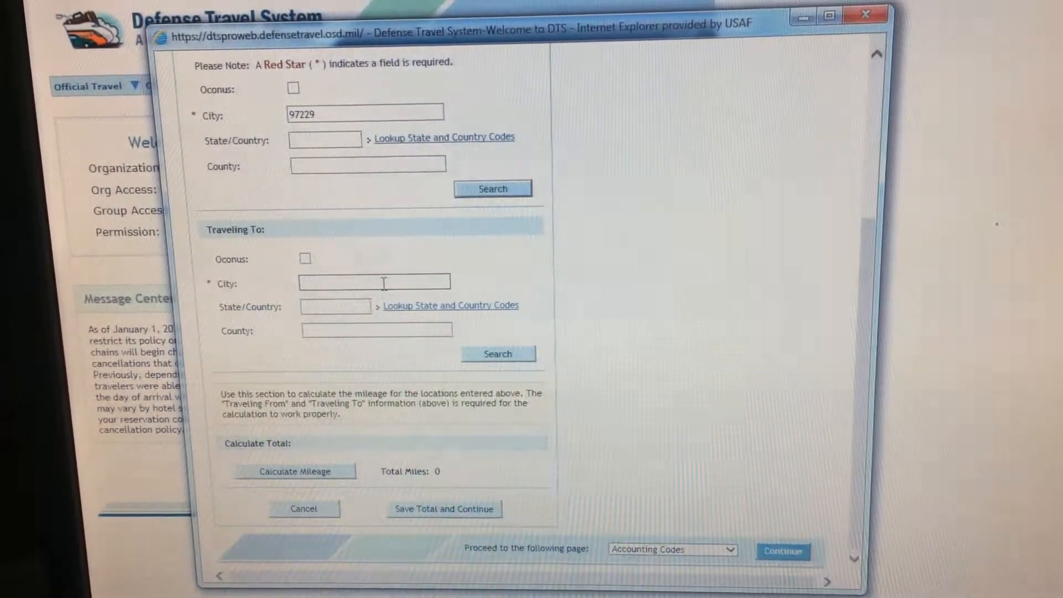
type("97388")
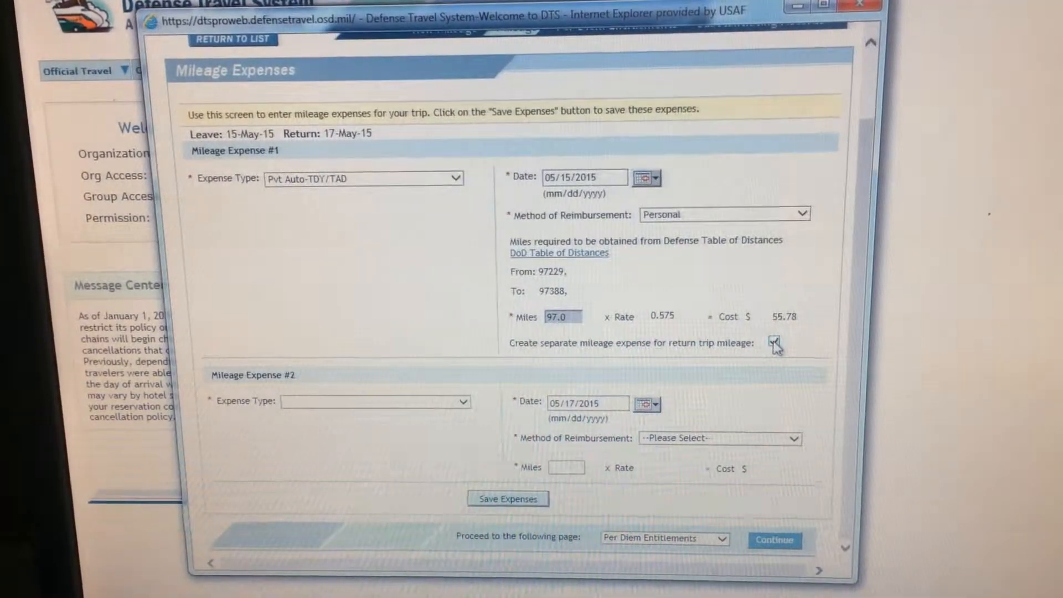
left_click(775, 342)
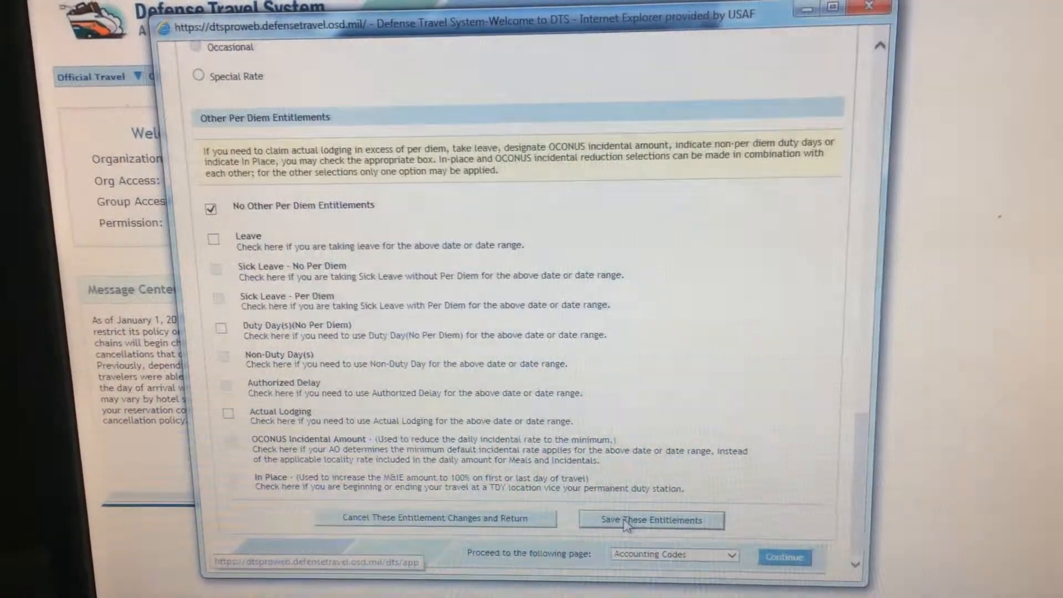
left_click(650, 520)
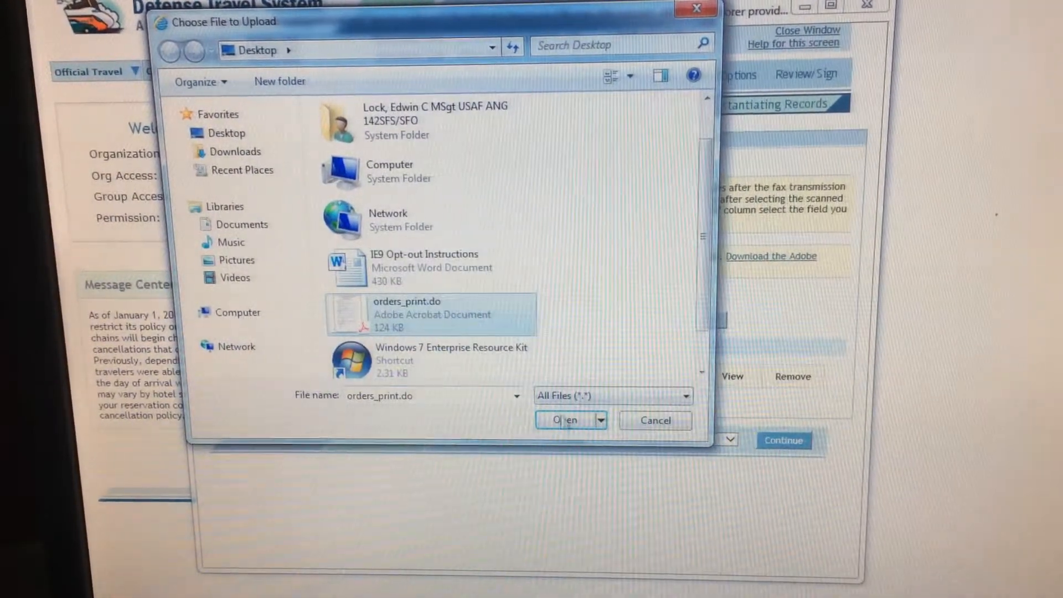
Upload the orders_print file as a receipt.
left_click(566, 420)
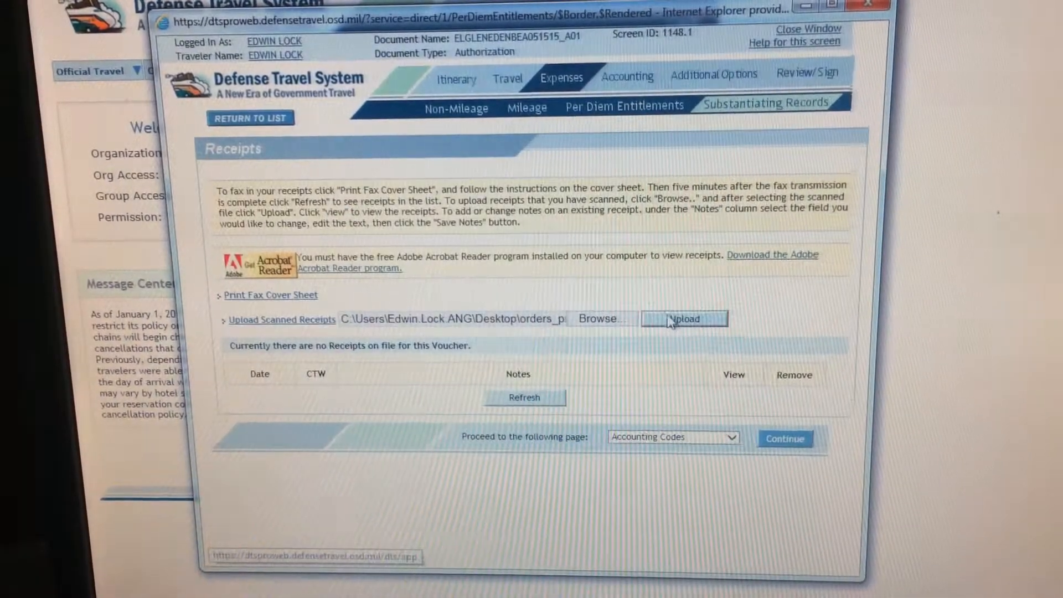
left_click(683, 318)
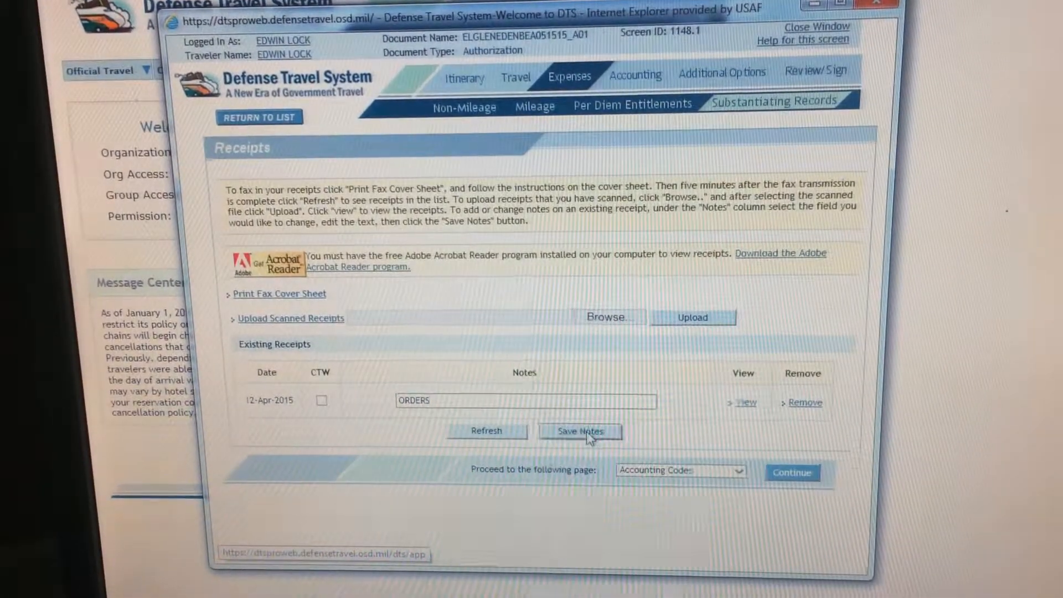
left_click(609, 317)
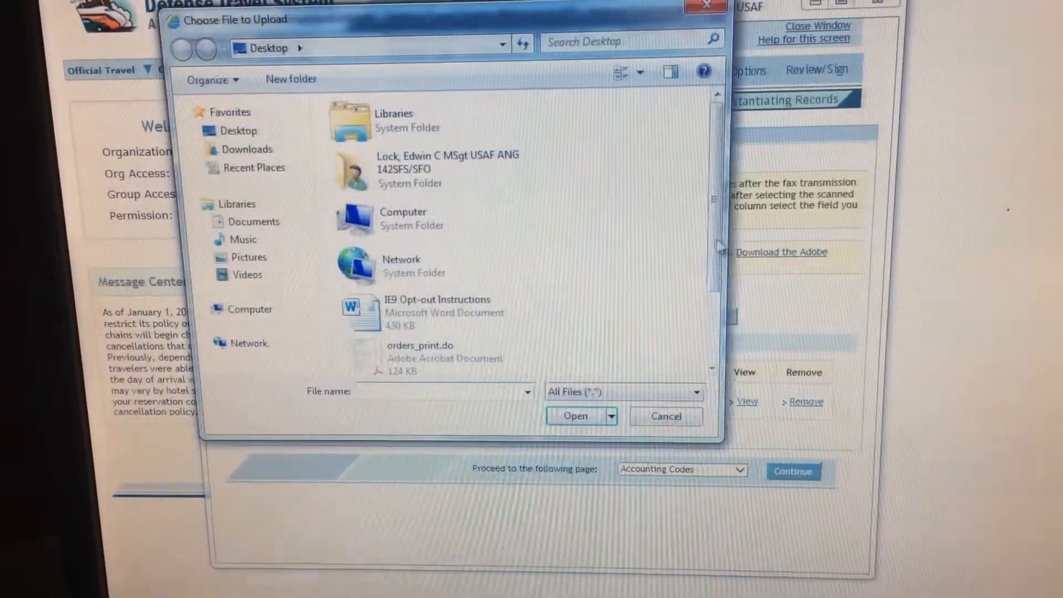
left_click(447, 344)
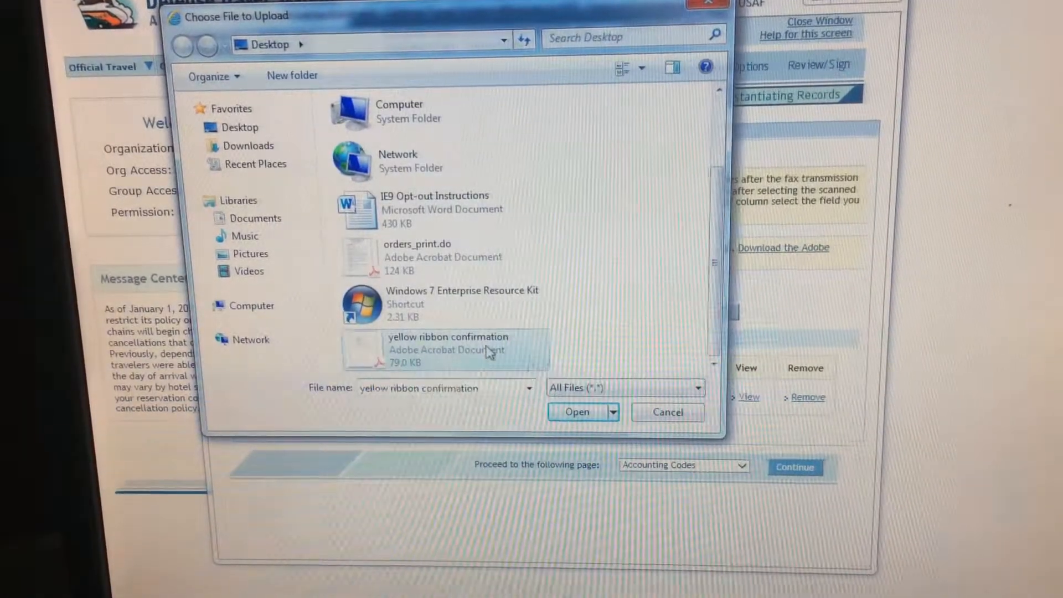
Upload the yellow ribbon confirmation and note it as 'YELLOW RIBBON CONFIRMATION'.
left_click(577, 412)
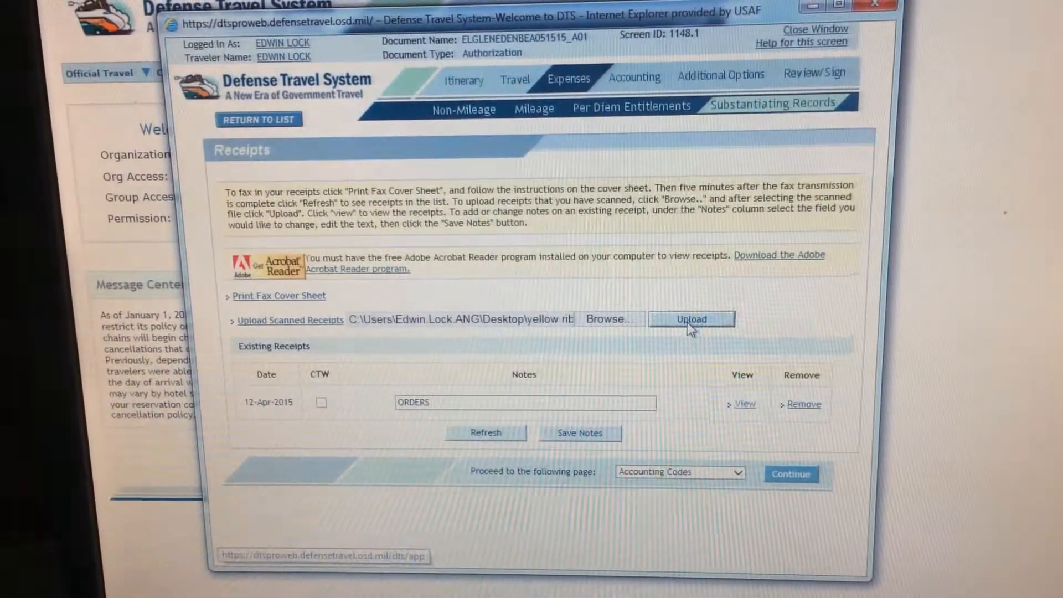
left_click(691, 319)
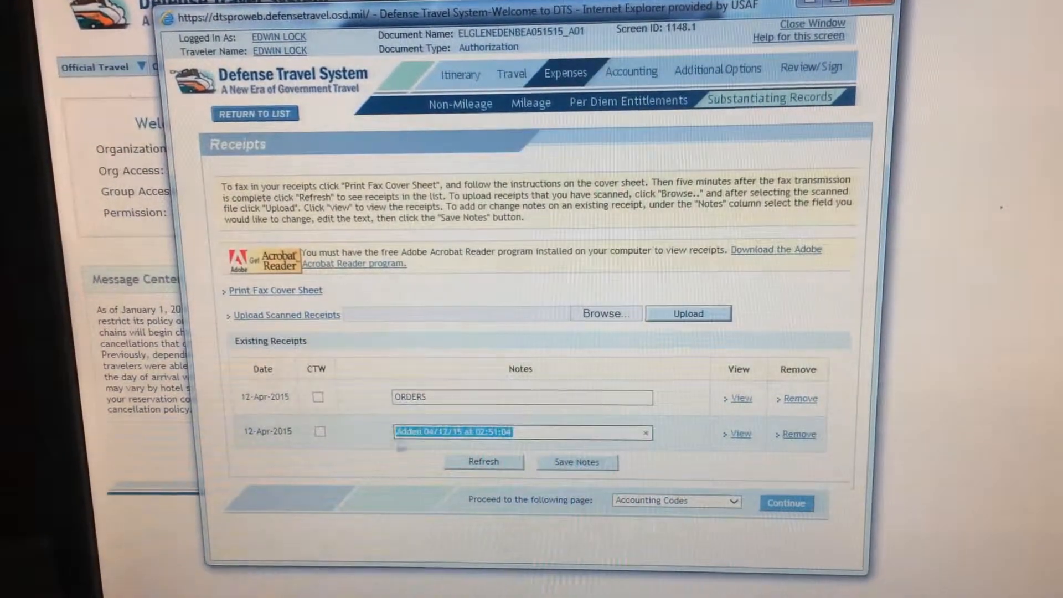
type("YELLOW RIBBON")
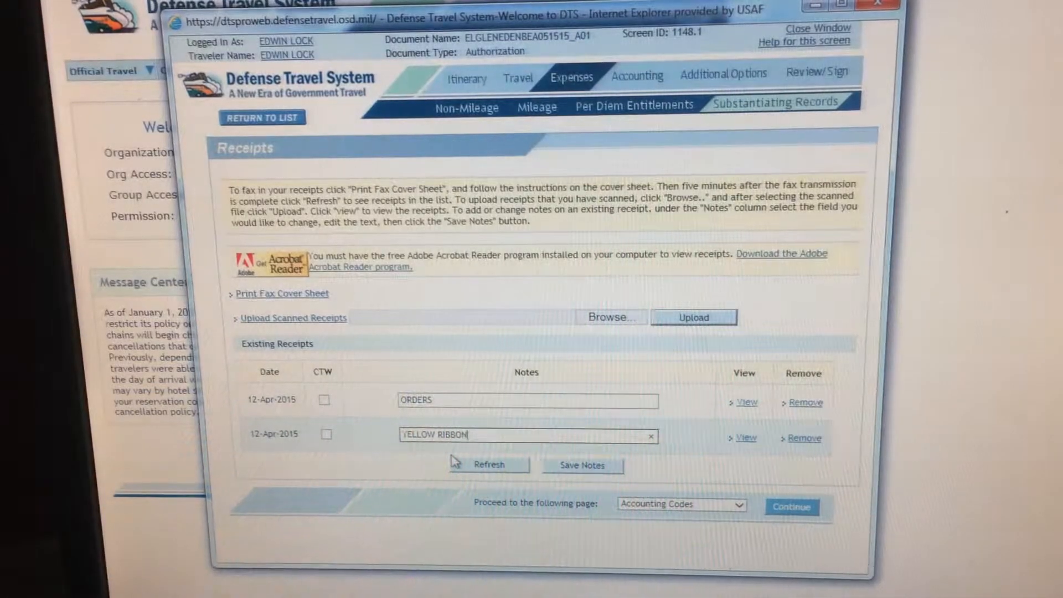
type("CONF")
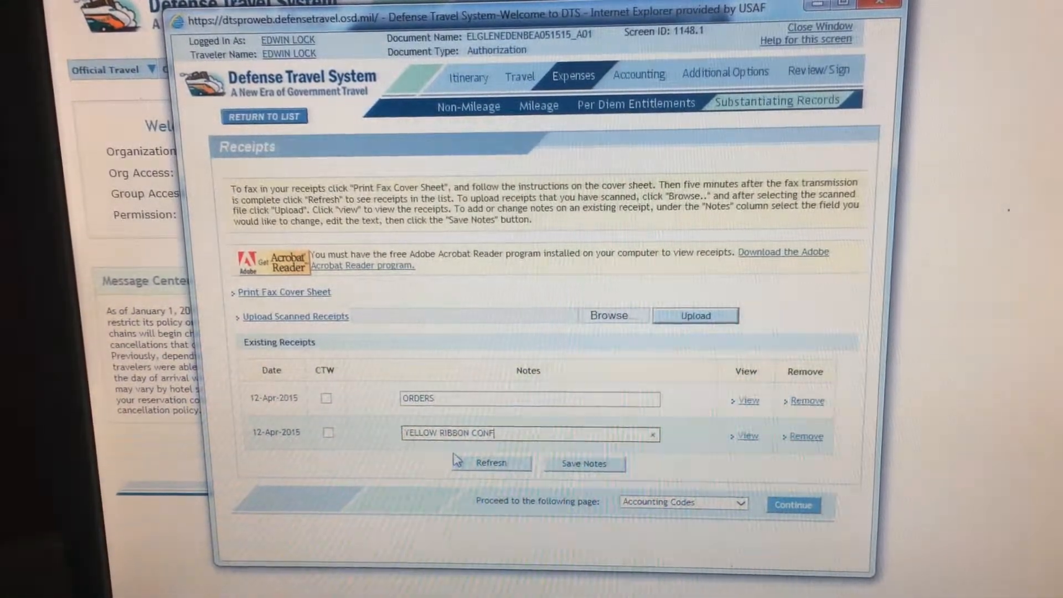
type("IRMATION")
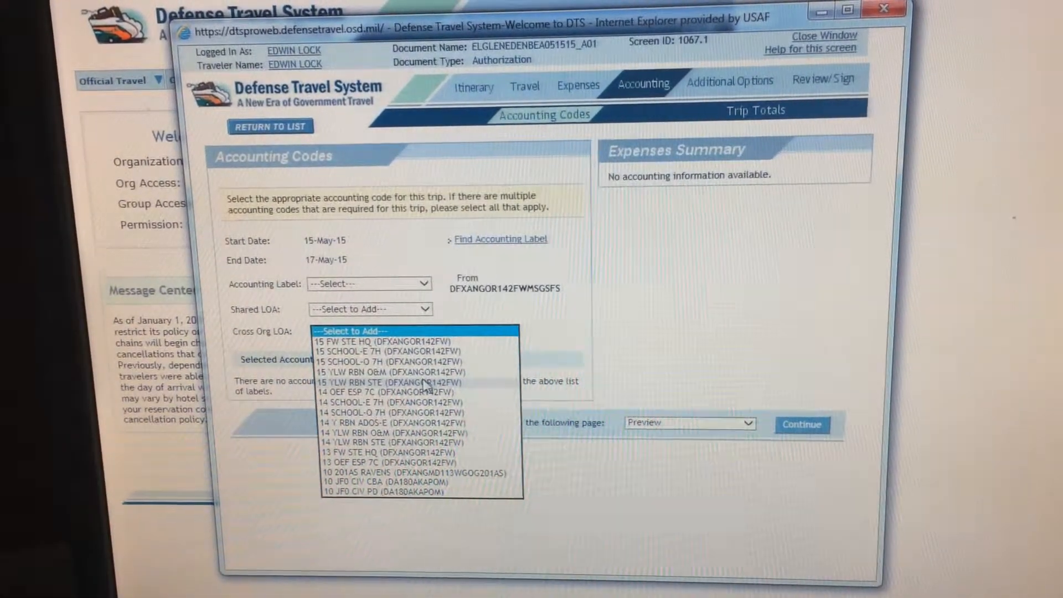
Apply accounting code 15 YLW RBN STE and justify the flagged item 'HOR TO EVENT'.
left_click(386, 382)
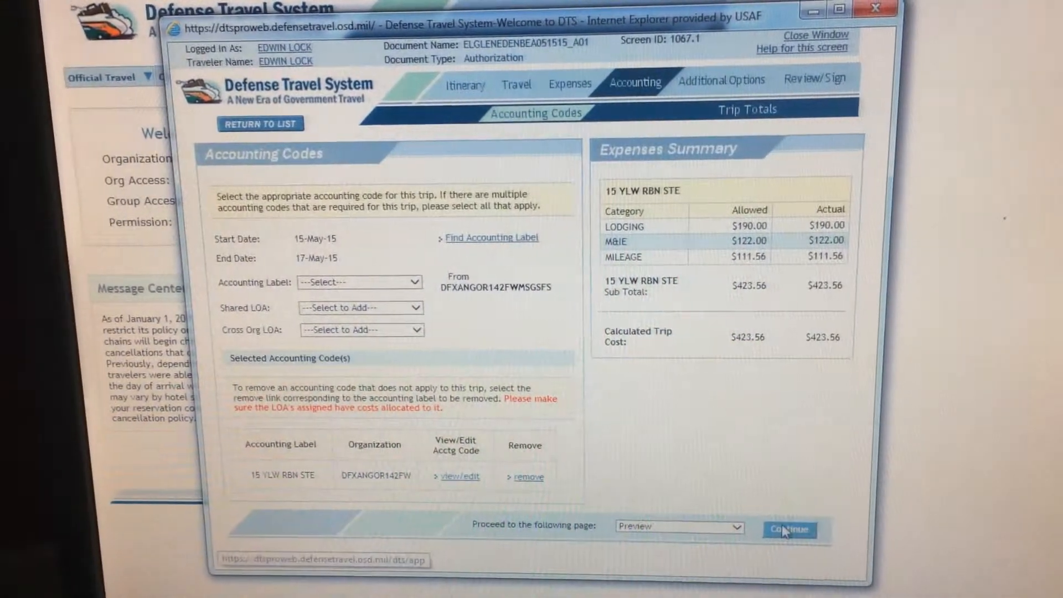
left_click(788, 528)
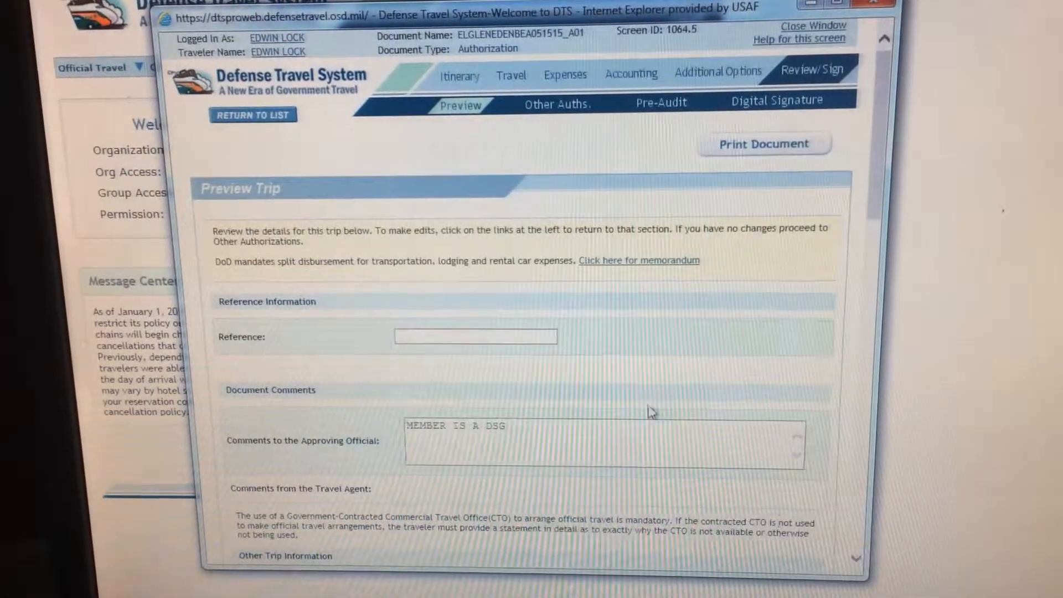
left_click(661, 101)
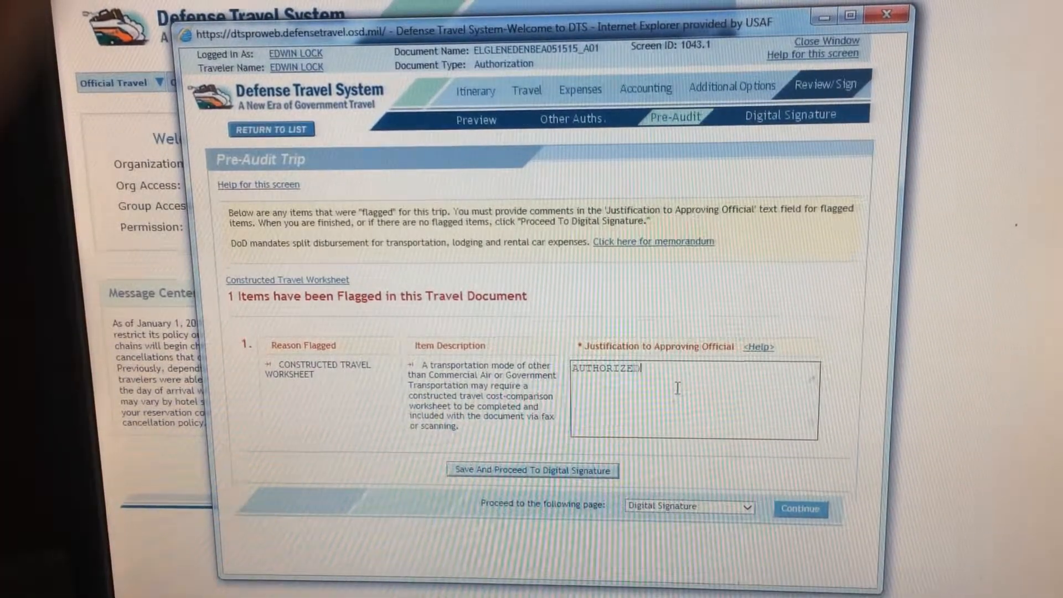
type("HOR TO")
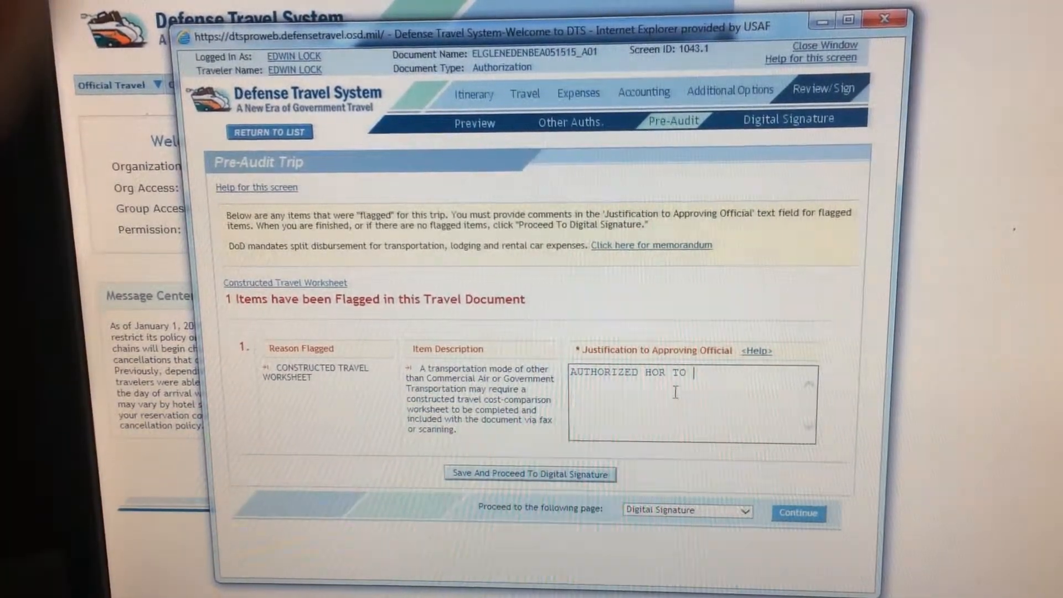
type("EVENT")
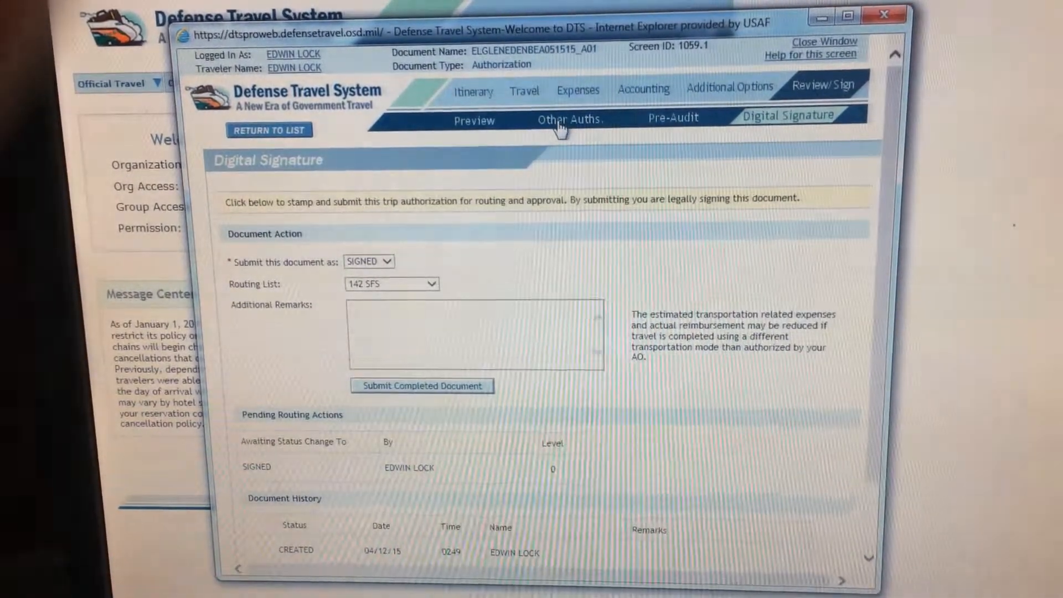
Sign and submit the completed authorization to the 142 SFS routing list.
left_click(422, 386)
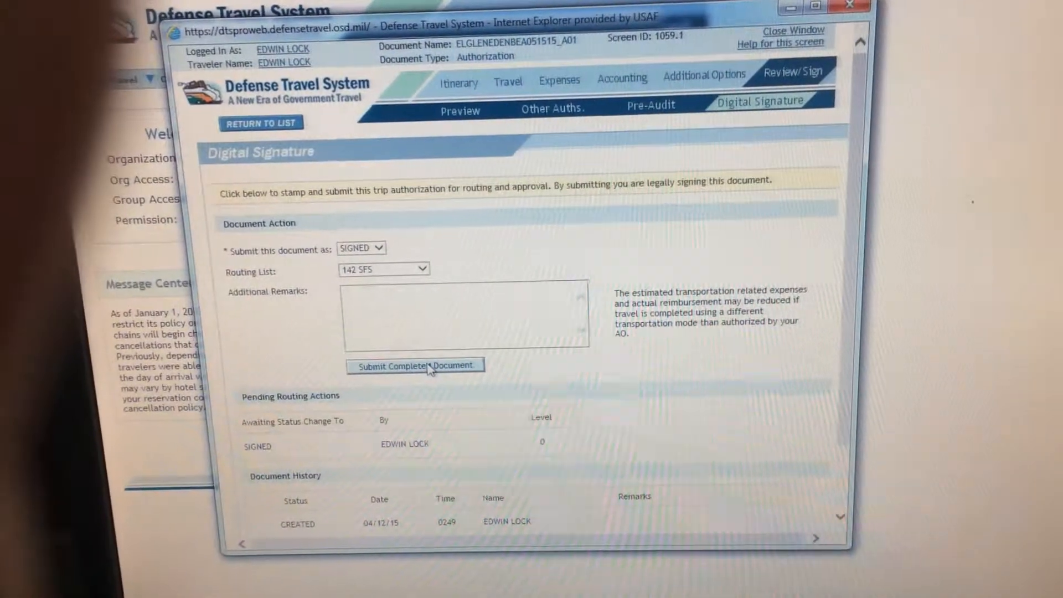
left_click(415, 365)
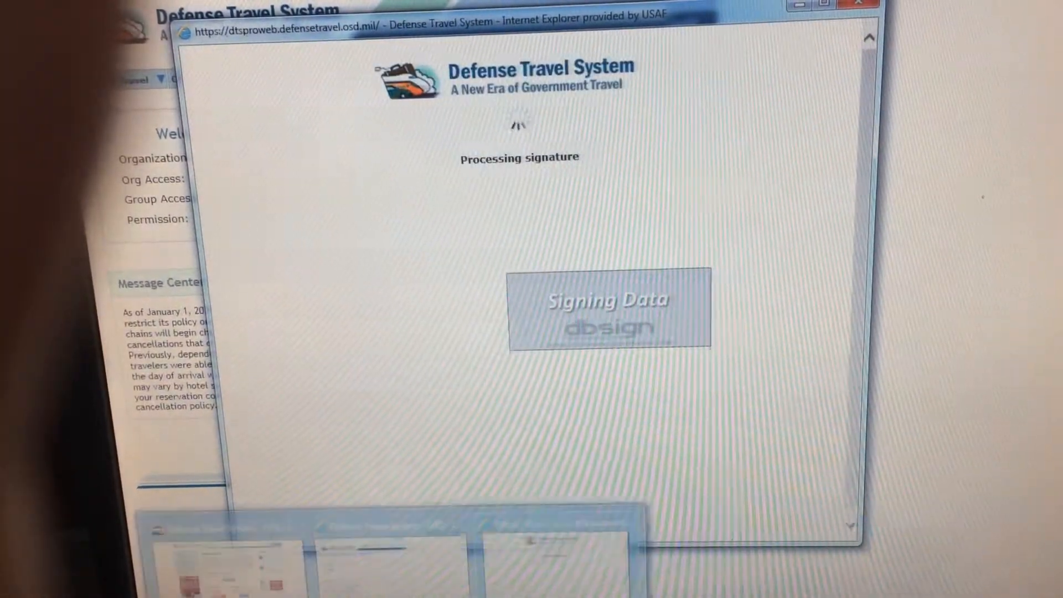